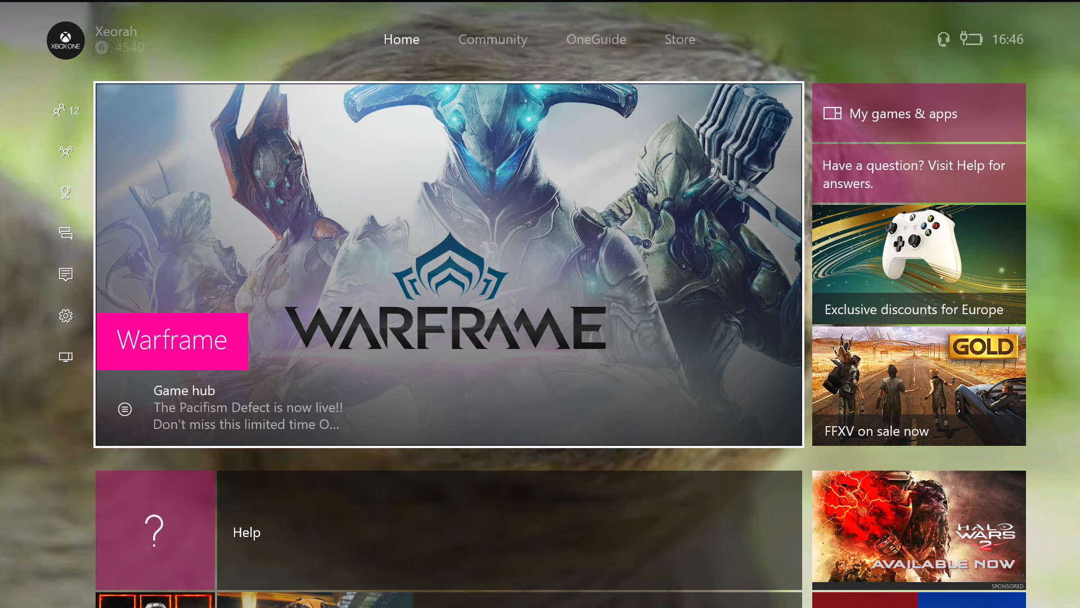
- Bring up the sign-in guide listing the signed-in profile and other console accounts
left_click(65, 111)
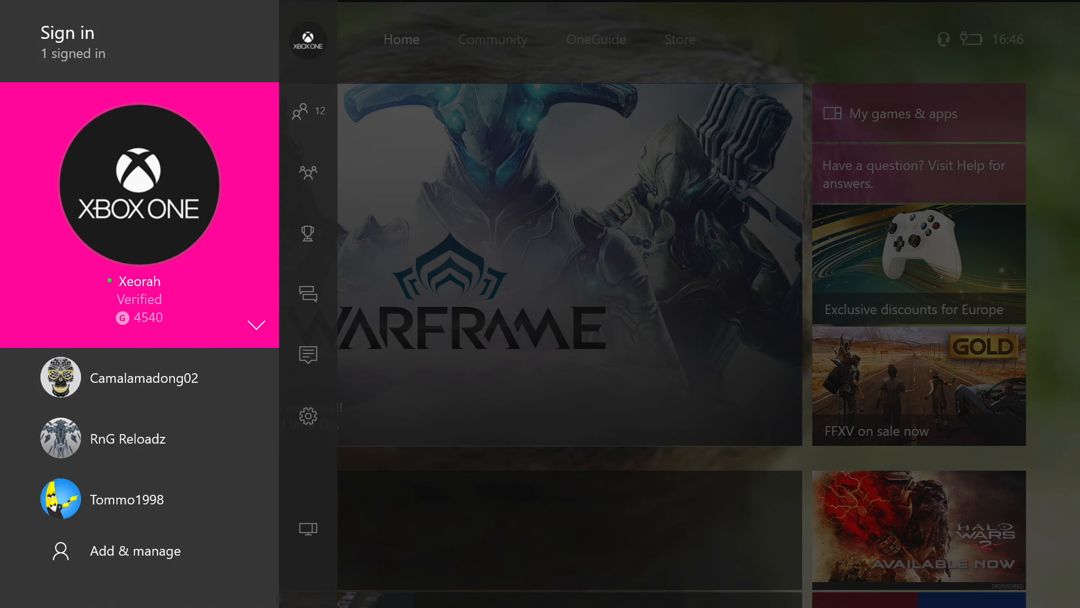
- Reach Xeorah's Customise profile page via the account options and My profile
left_click(256, 324)
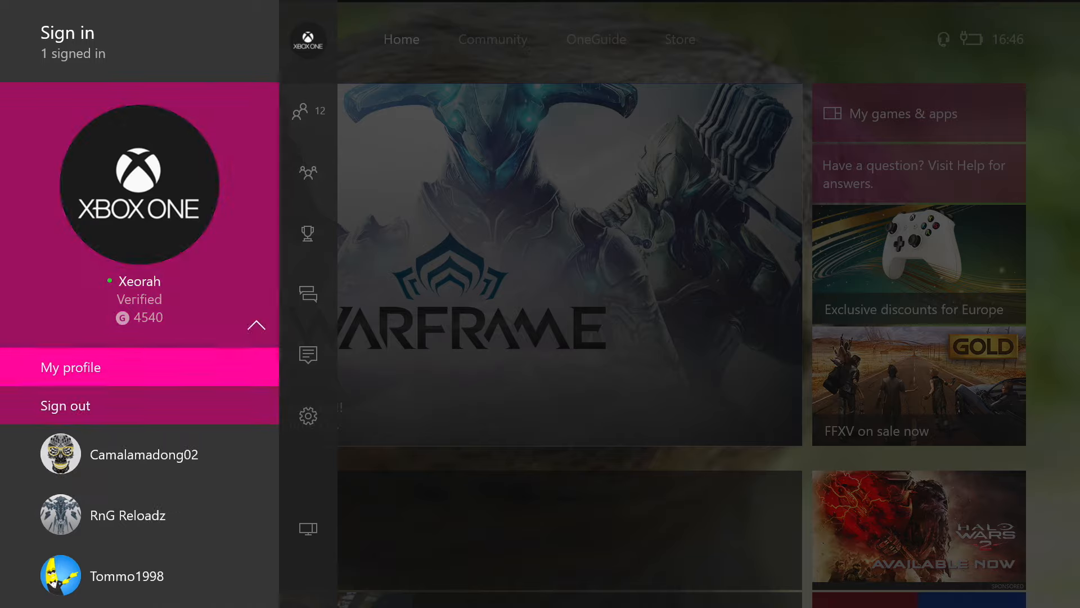
left_click(70, 367)
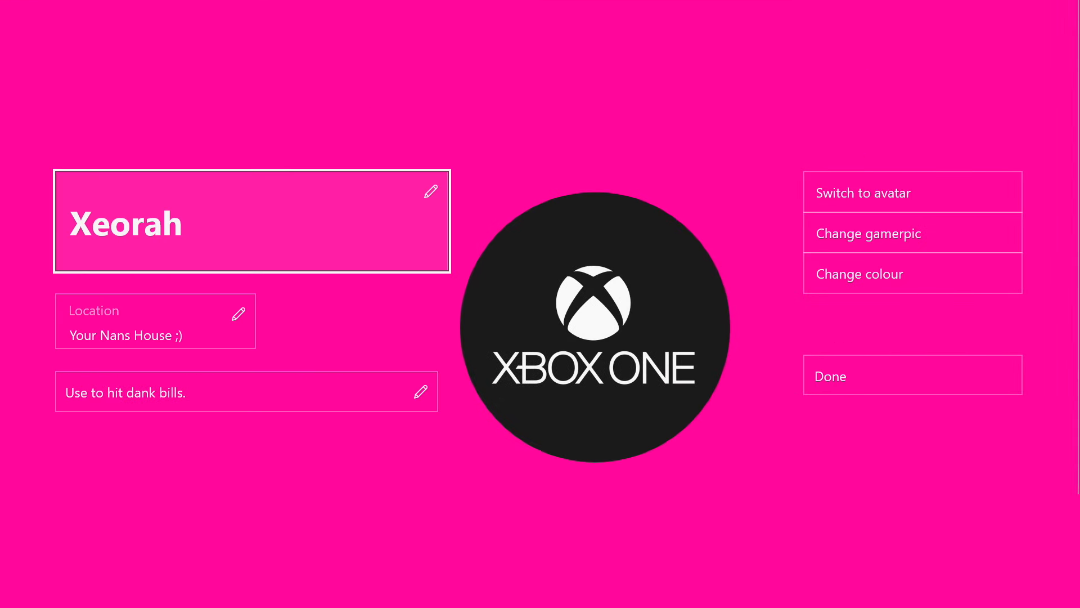
- Browse down through the gamerpic gallery without changing the current Xbox One picture
left_click(868, 233)
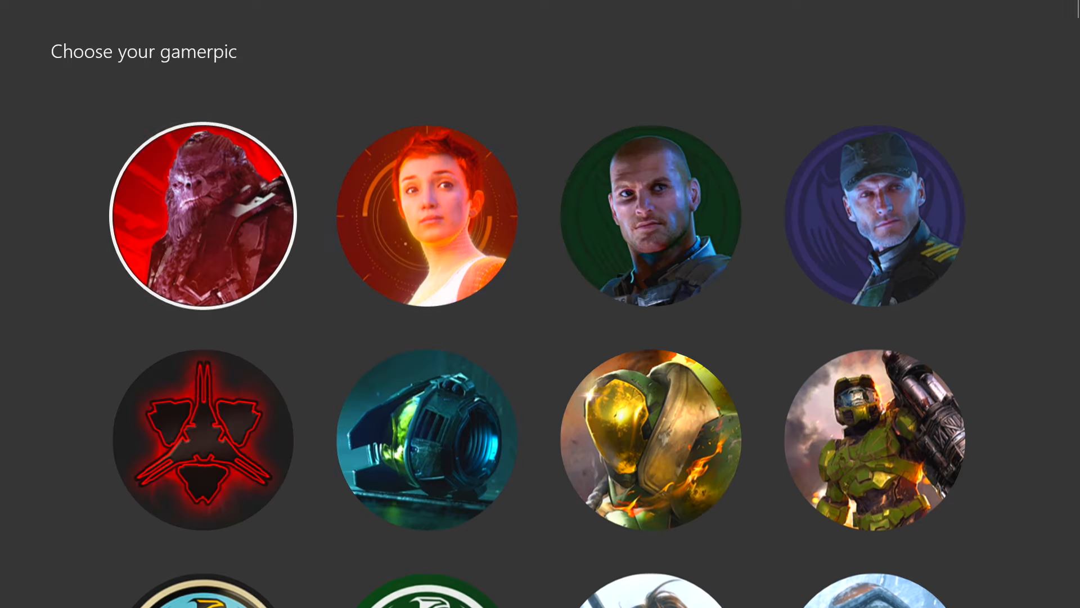
scroll("down", 3)
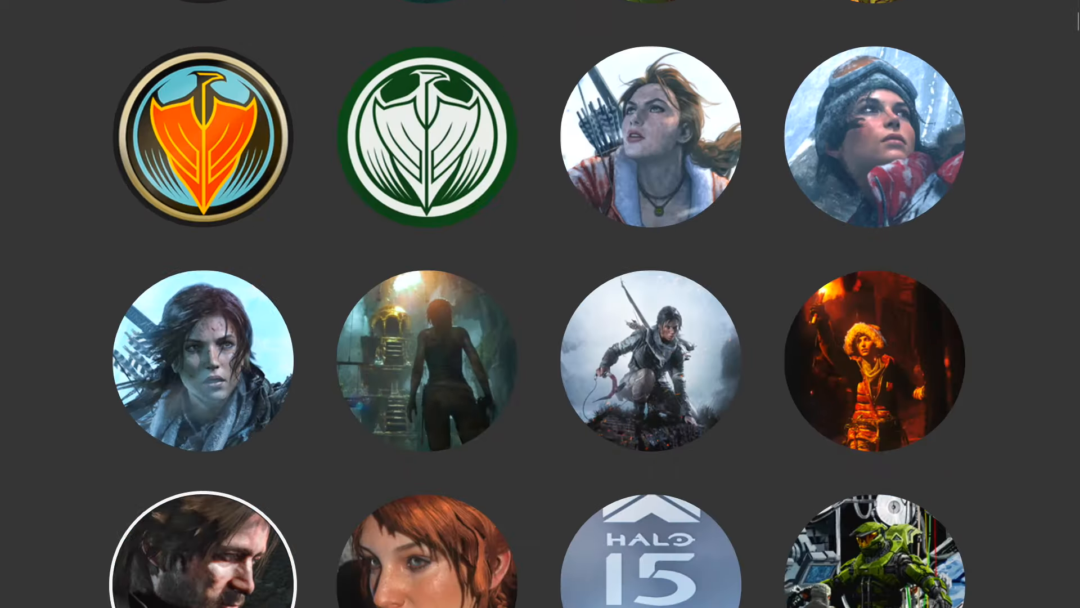
scroll("down", 3)
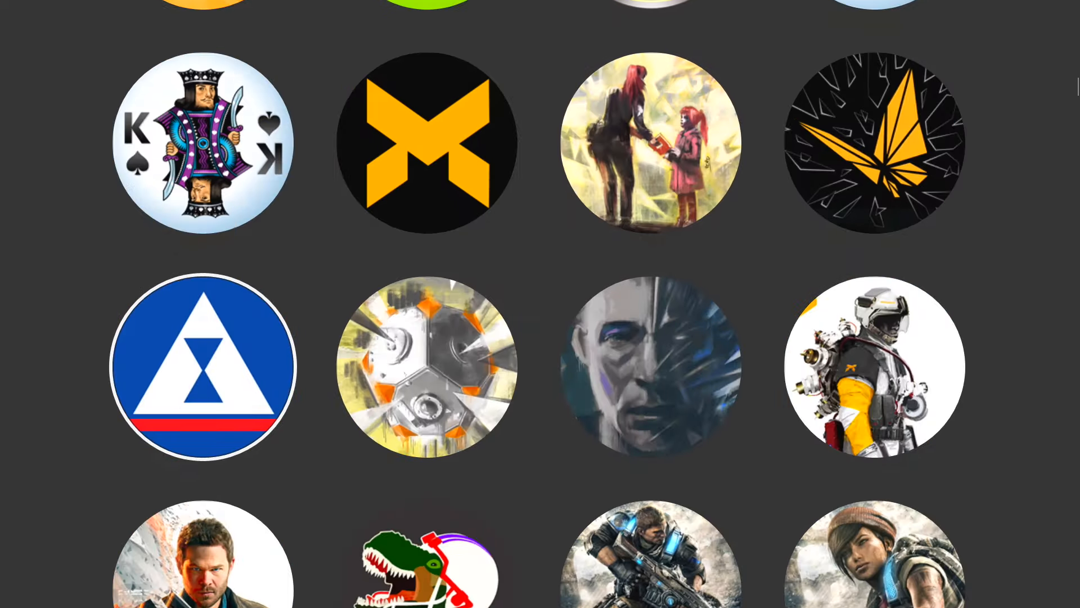
scroll("down", 3)
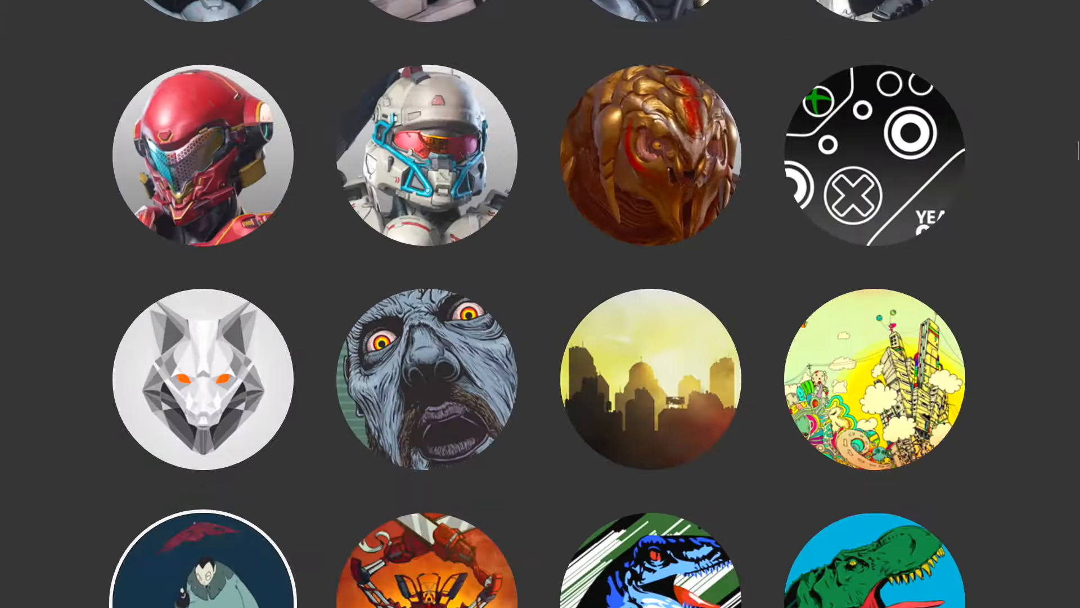
scroll("down", 3)
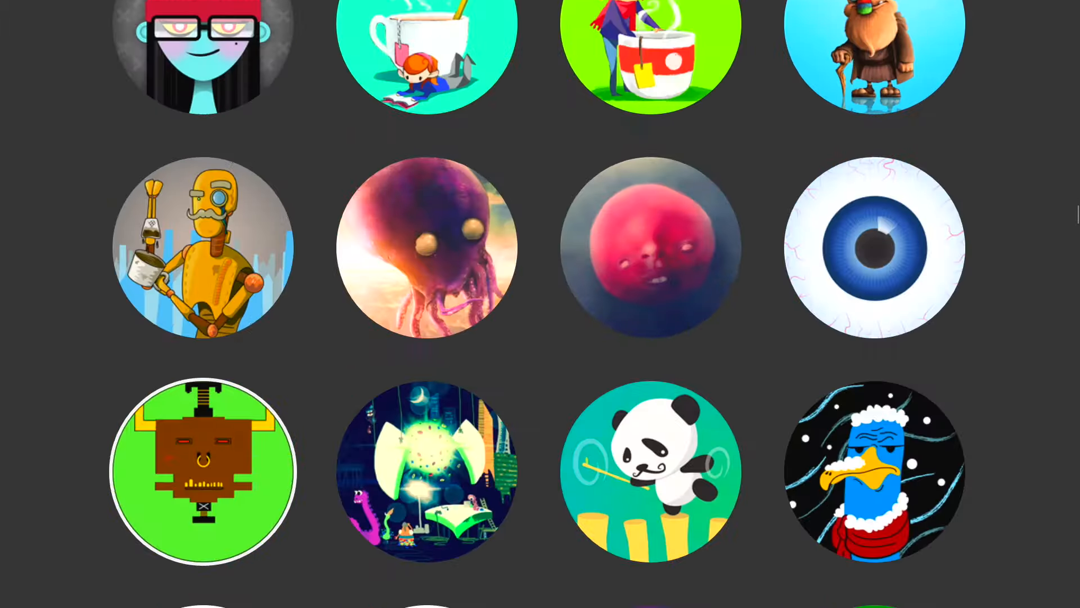
scroll("down", 3)
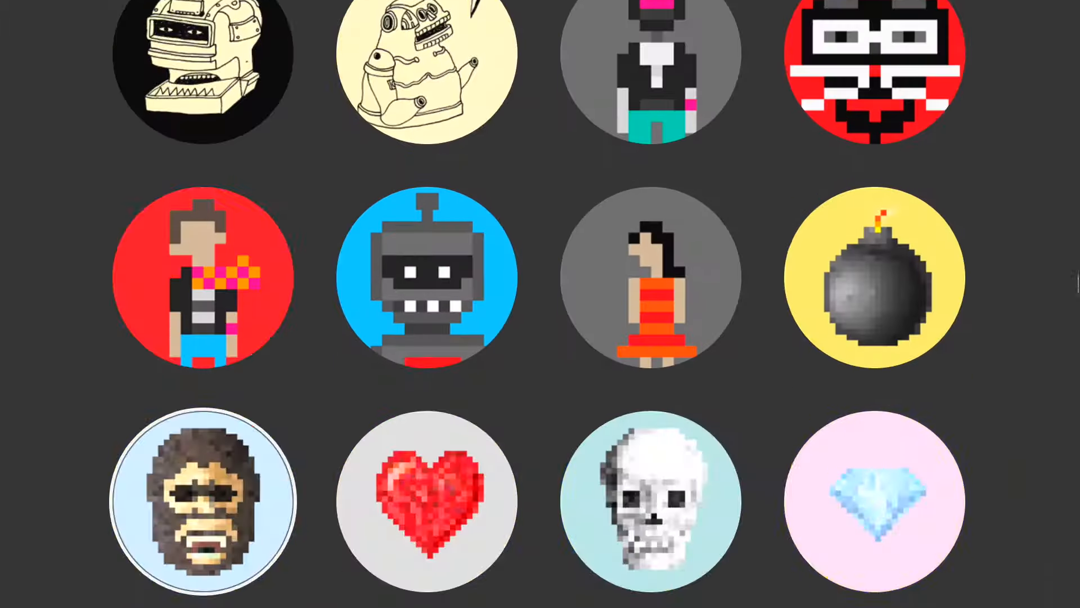
scroll("down", 3)
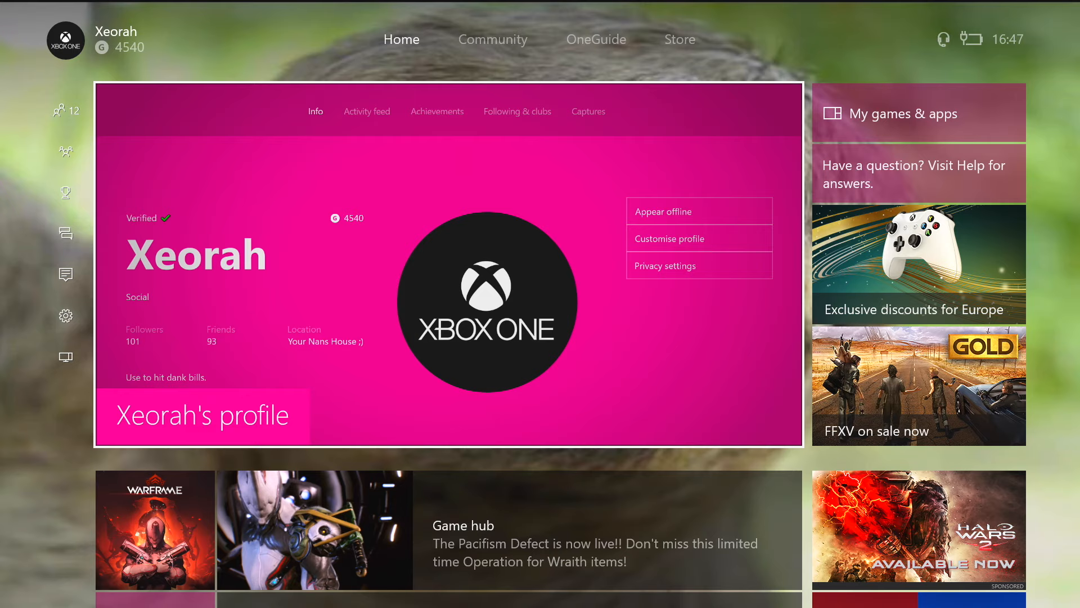
- Reach Console info & updates under System in the full settings, showing console XboxOne
left_click(65, 111)
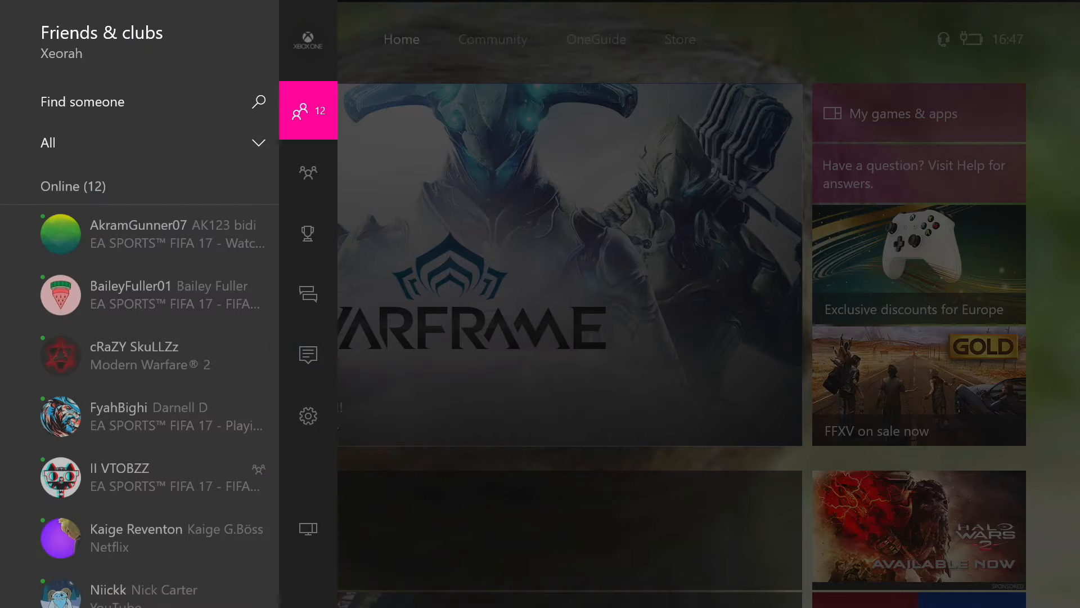
left_click(308, 416)
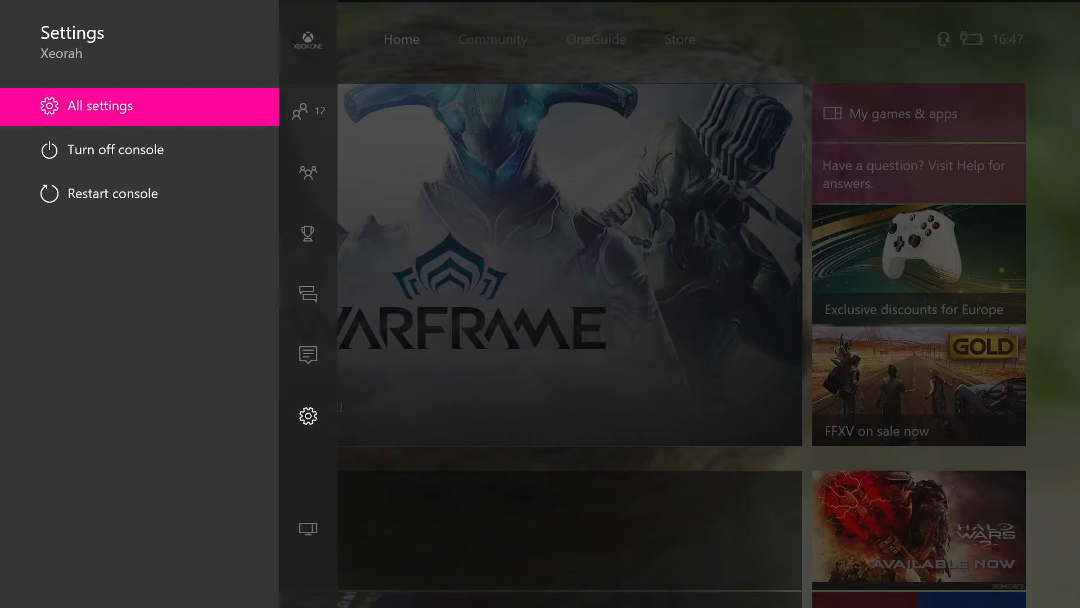
left_click(100, 106)
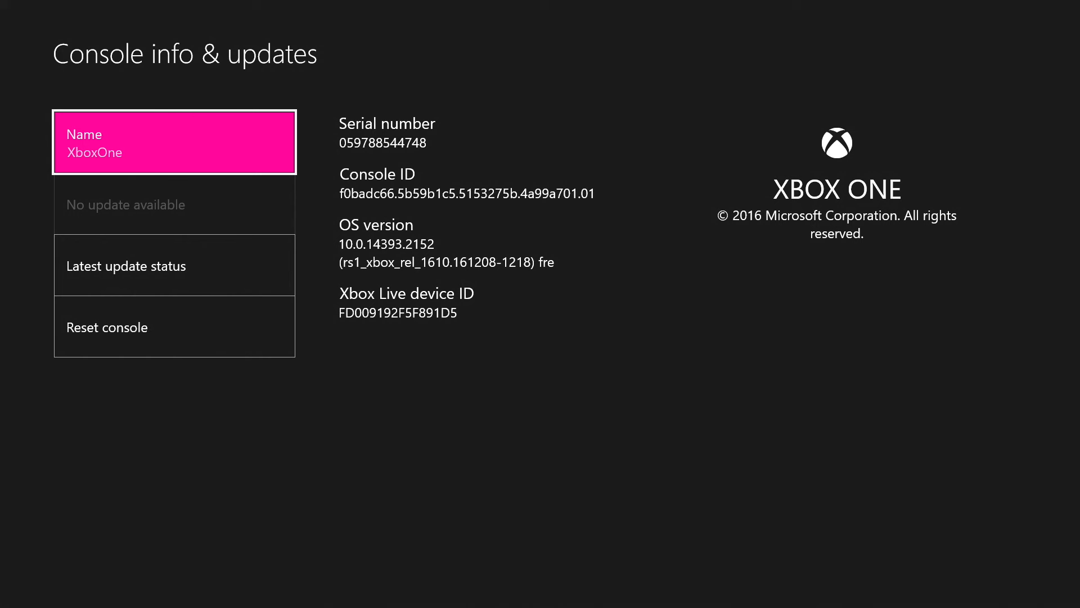
- Enter Developer settings and begin editing the Sandbox ID field
left_click(173, 387)
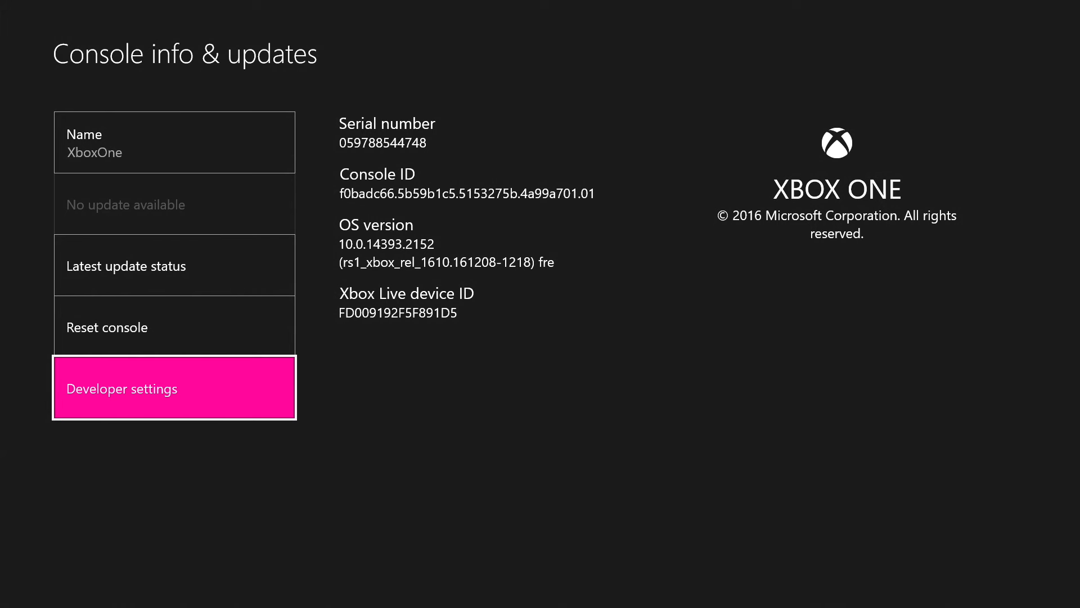
left_click(175, 388)
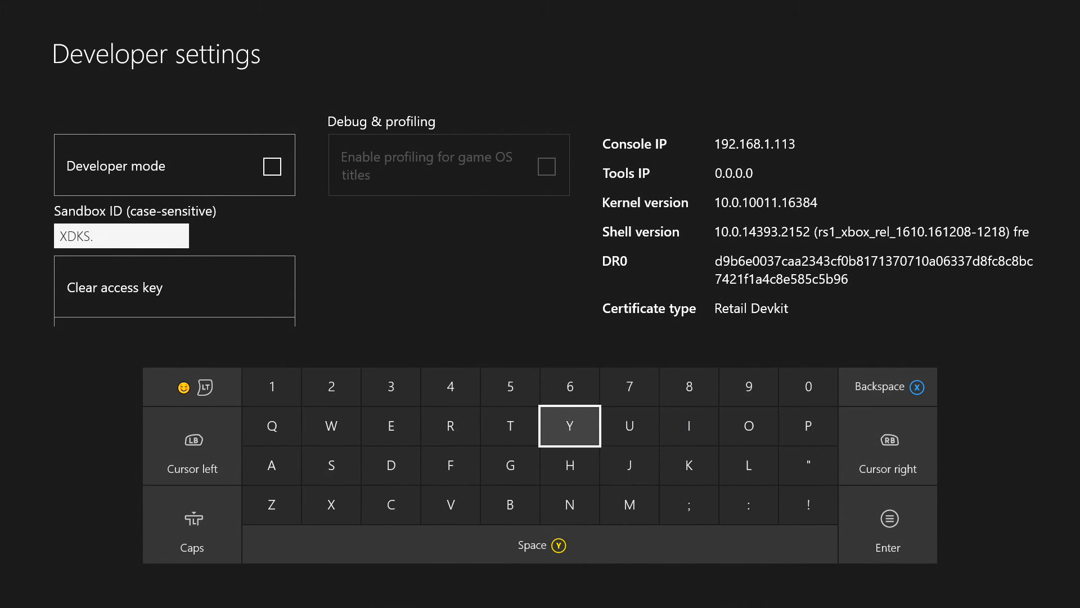
- Confirm the new Sandbox ID and choose Restart now to apply it
left_click(271, 386)
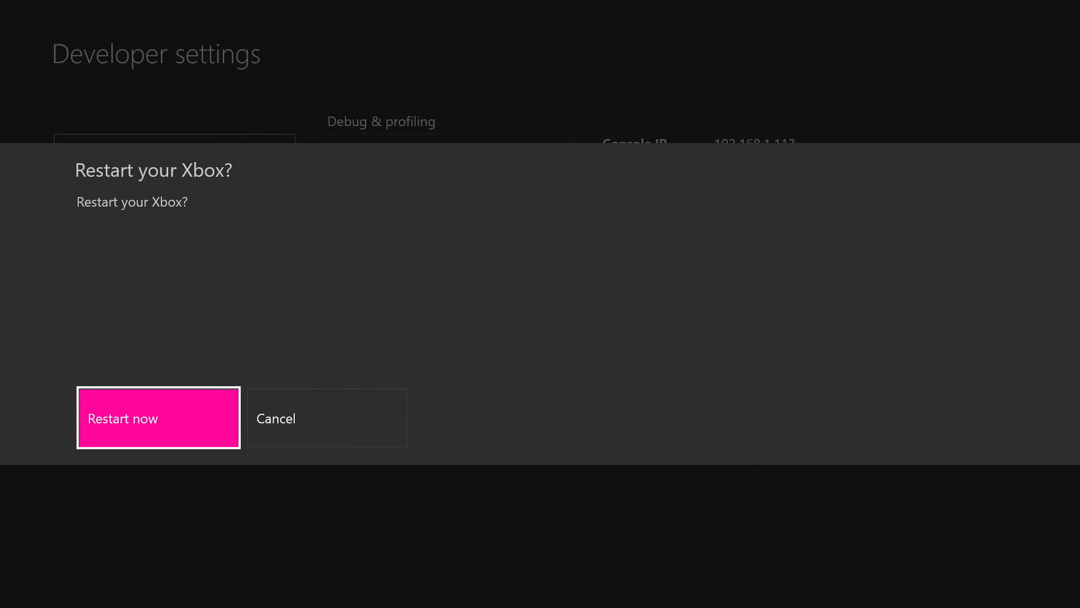
left_click(157, 417)
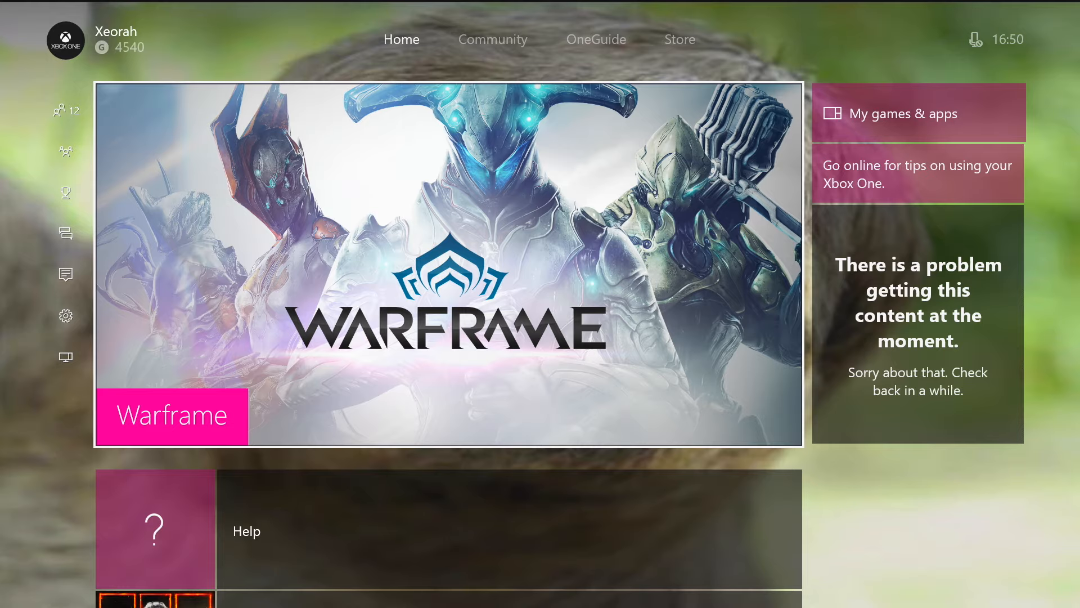
- Go to the Community tab and select the Xeorah gamertag to show My profile
left_click(493, 40)
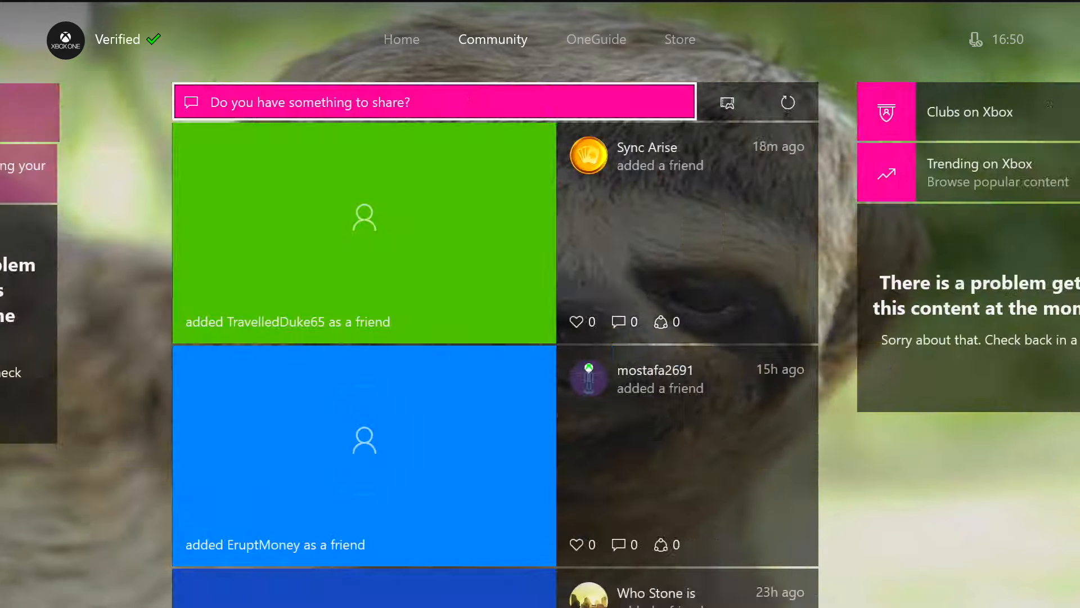
left_click(597, 40)
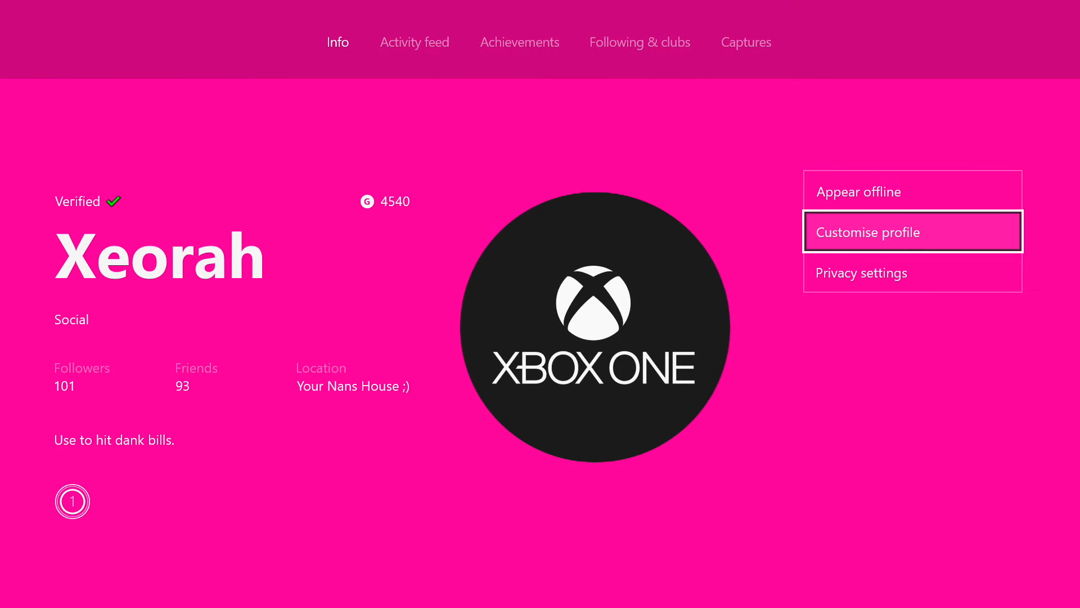
- Pick the black Xbox One logo gamerpic in Customise profile and save with Done
left_click(911, 231)
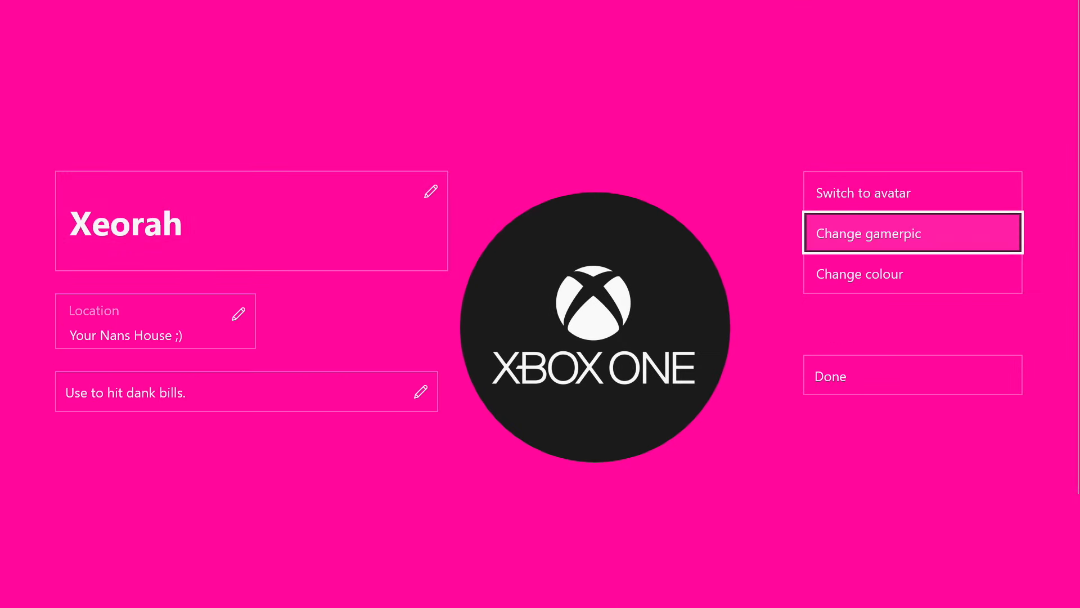
left_click(911, 232)
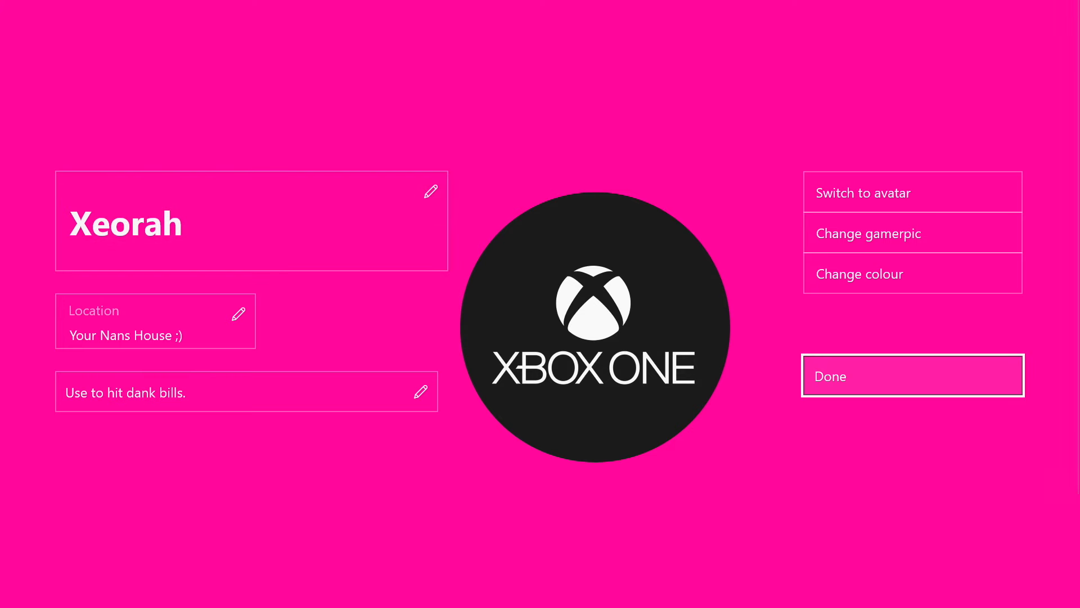
left_click(912, 376)
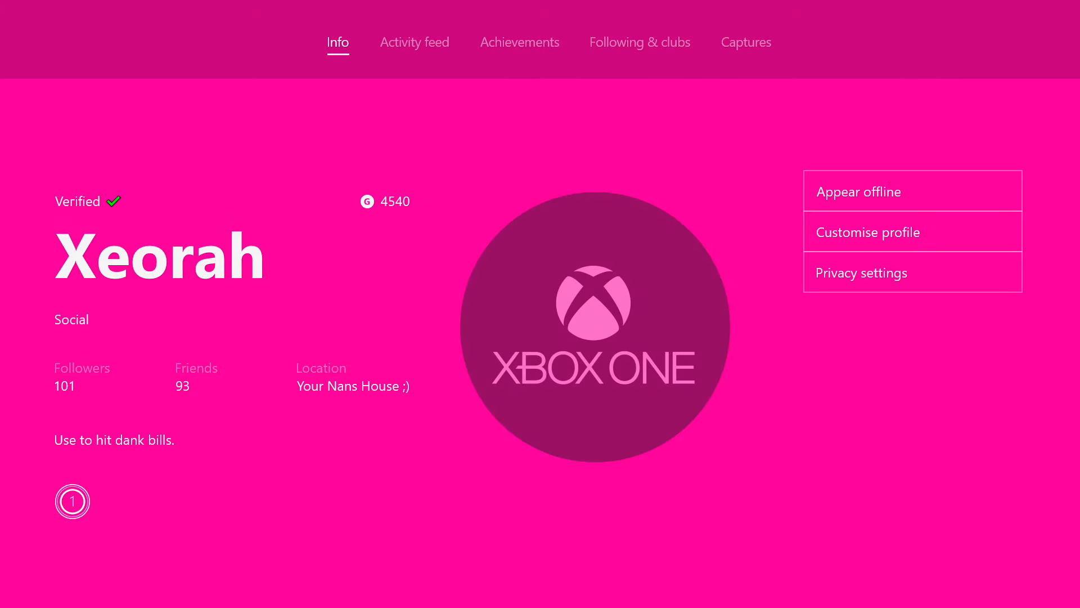